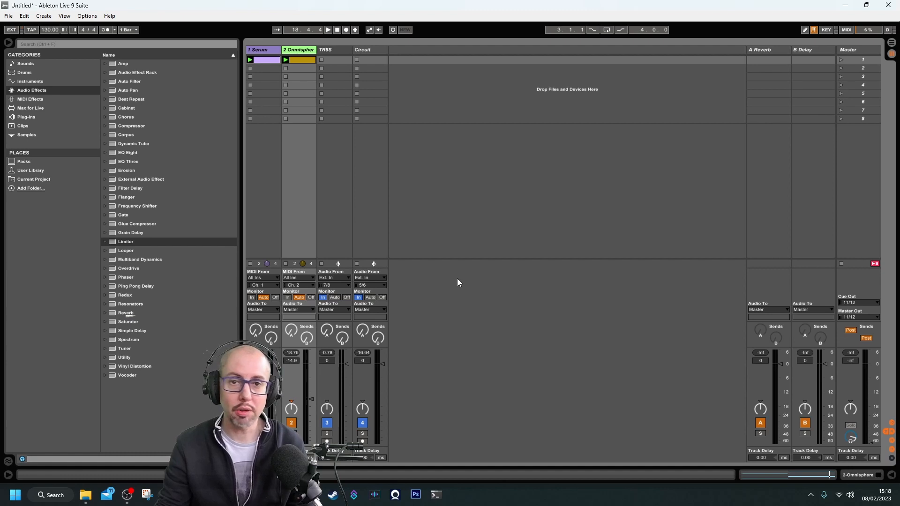
Play the session briefly twice to hear the hardware synths against the software instruments.
left_click(329, 29)
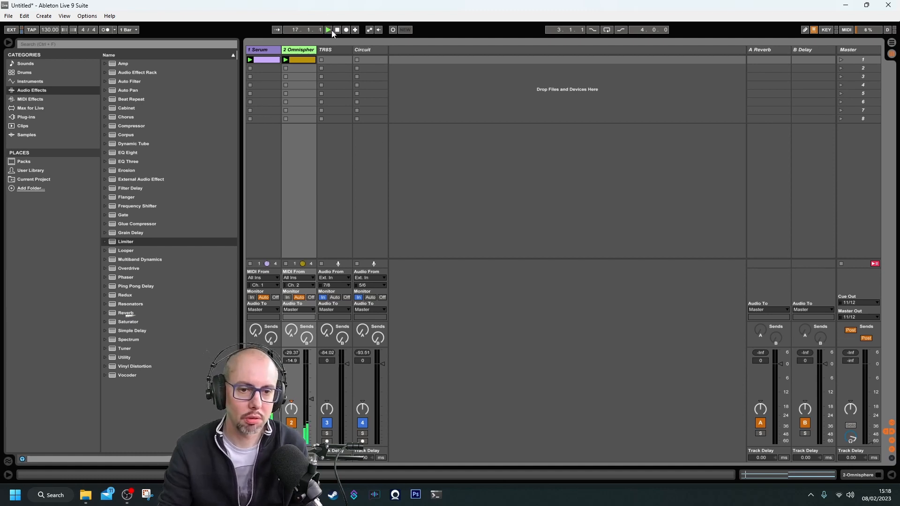
left_click(329, 29)
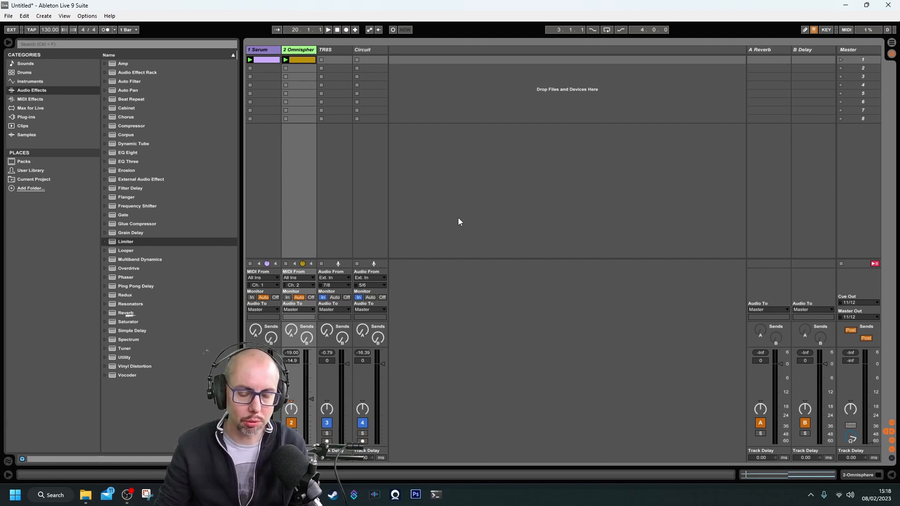
mouse_move(307, 105)
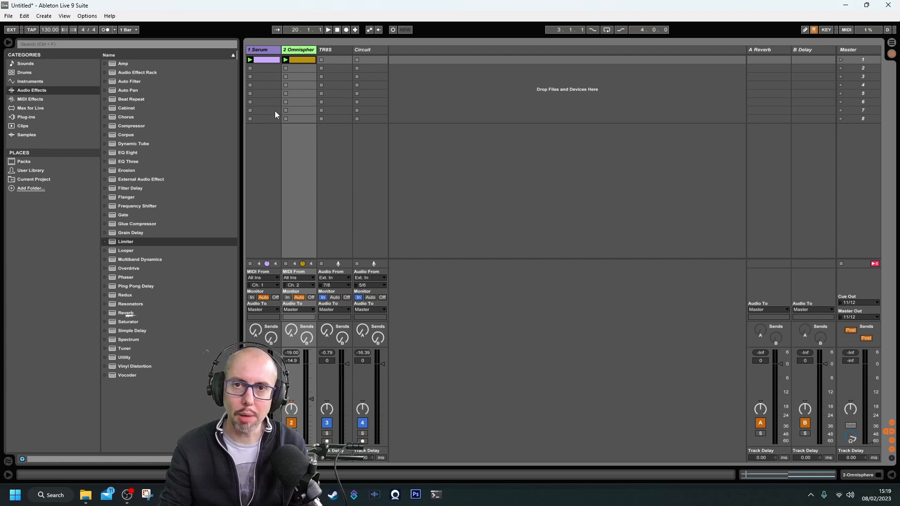
mouse_move(292, 135)
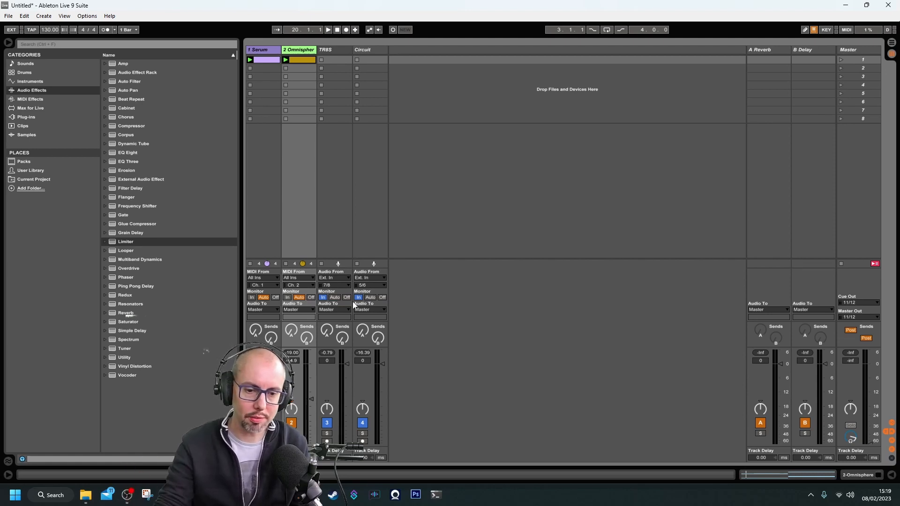
mouse_move(662, 170)
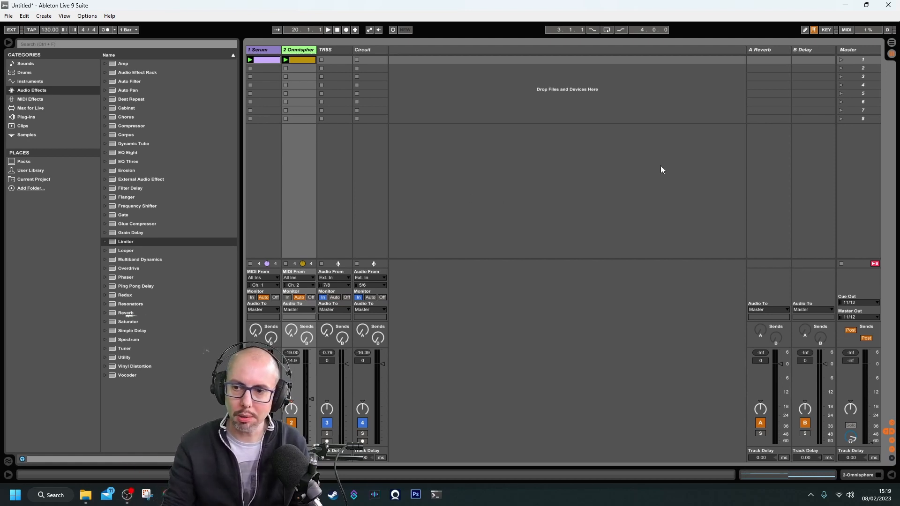
mouse_move(865, 192)
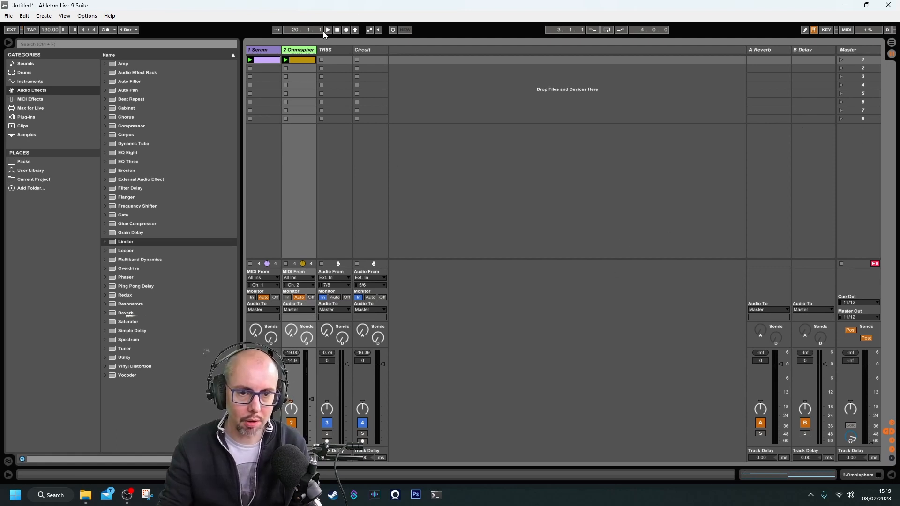
left_click(329, 29)
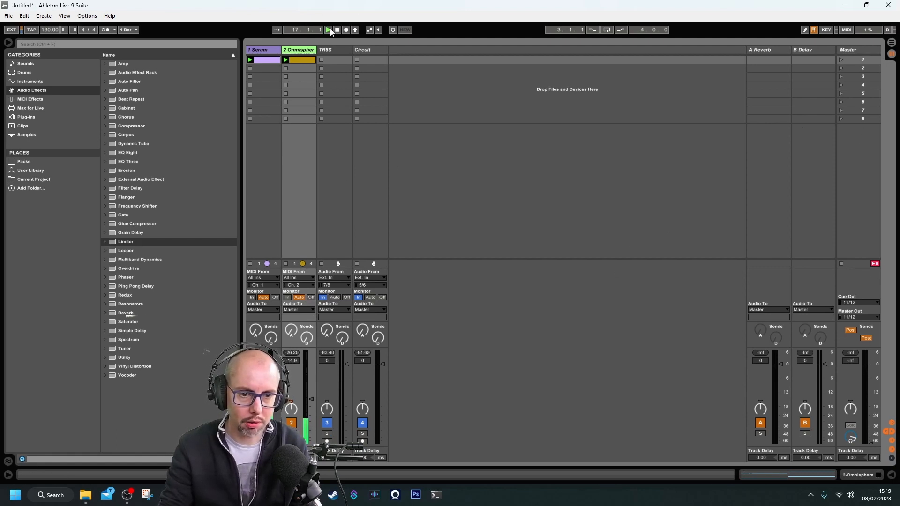
left_click(328, 29)
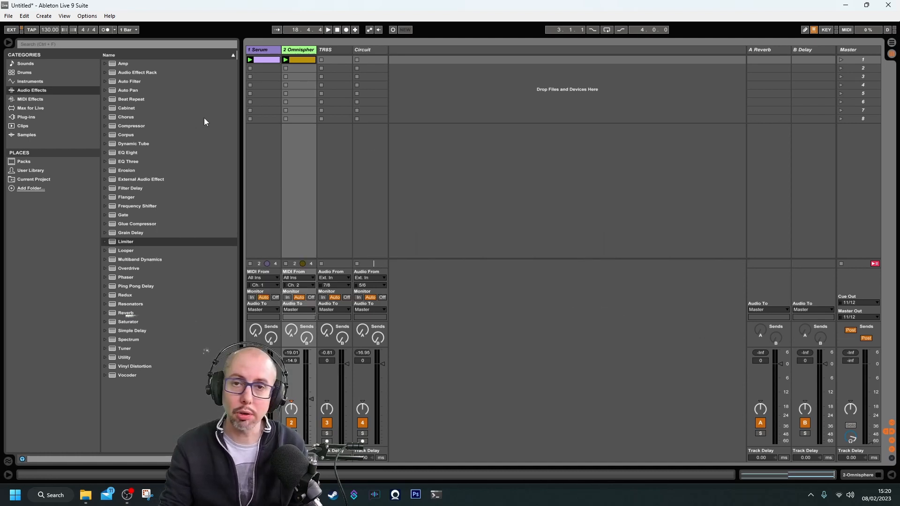
Bring up Preferences on the Audio page listing the Soundcraft ASIO driver at 4096 samples.
left_click(88, 15)
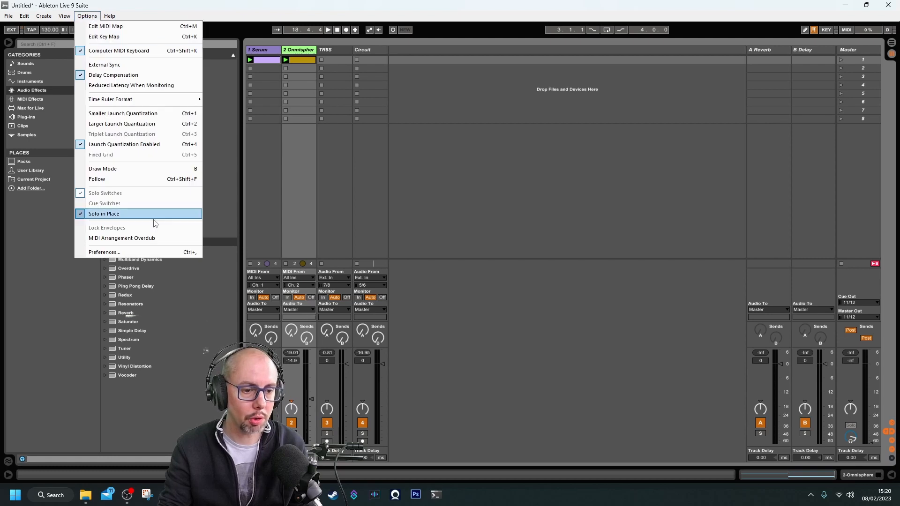
left_click(105, 252)
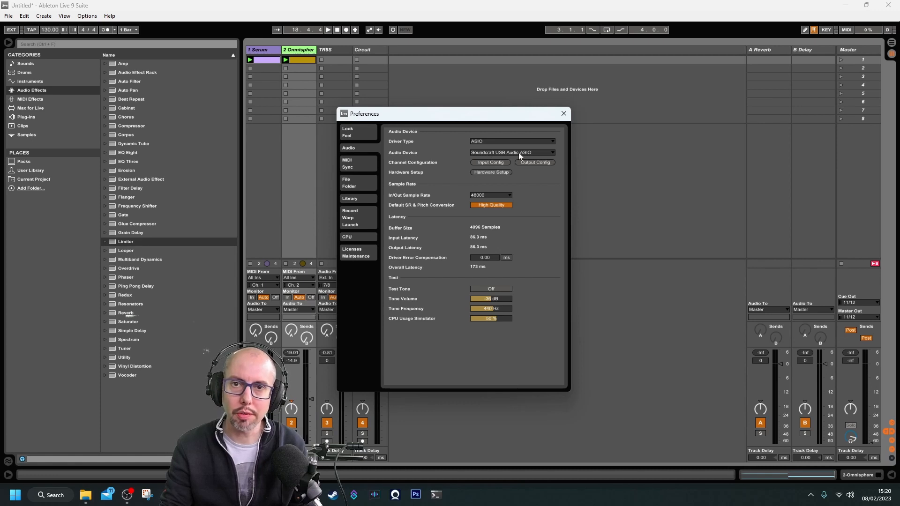
mouse_move(534, 169)
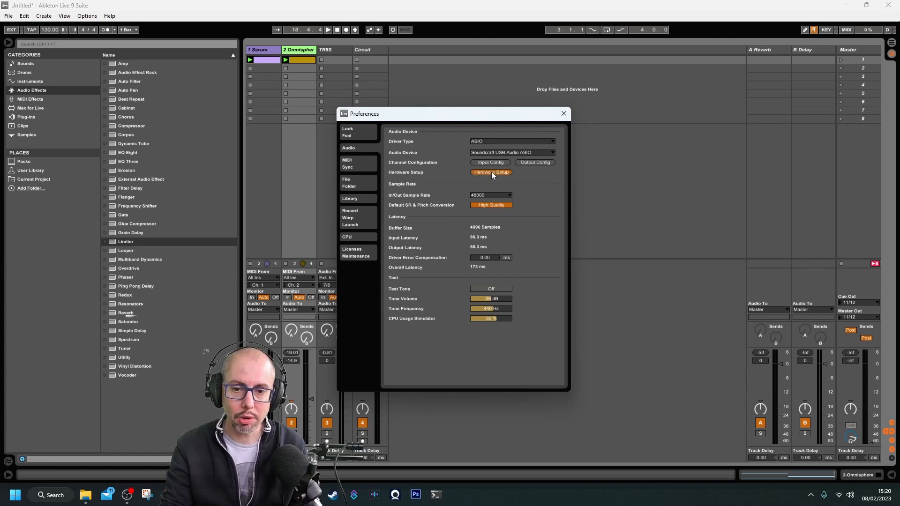
In the Soundcraft control panel's Buffer Settings, set the ASIO buffer size to 128 samples.
left_click(491, 172)
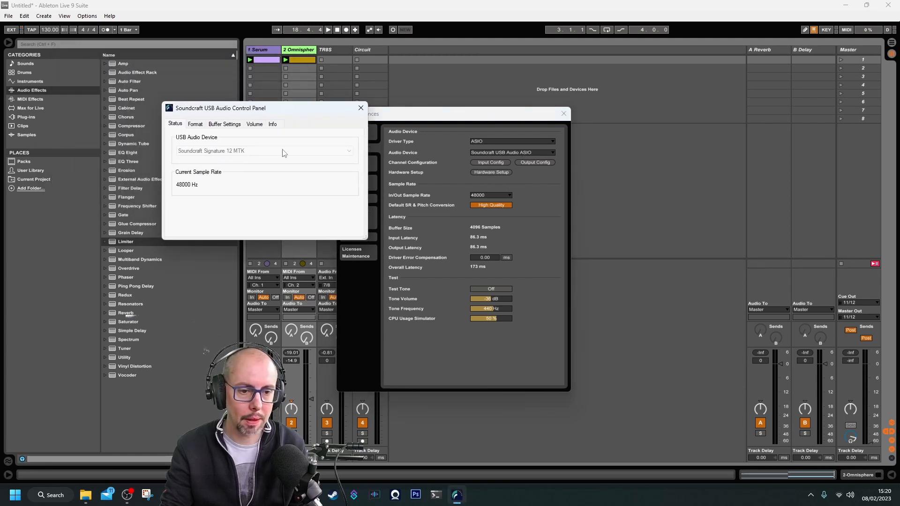
left_click(224, 124)
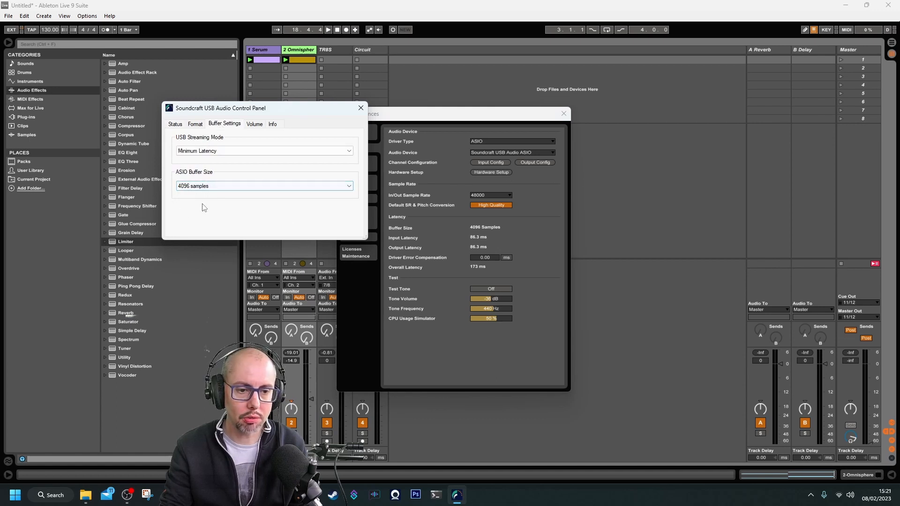
mouse_move(220, 208)
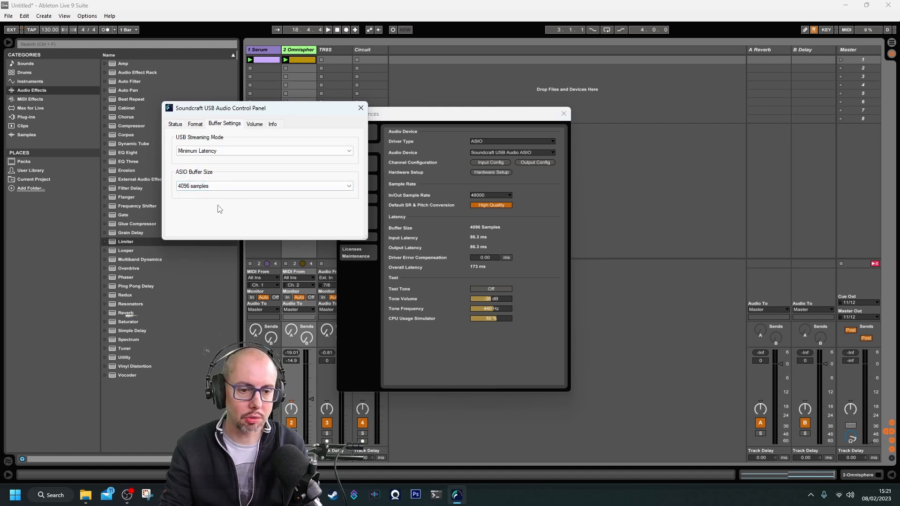
mouse_move(254, 172)
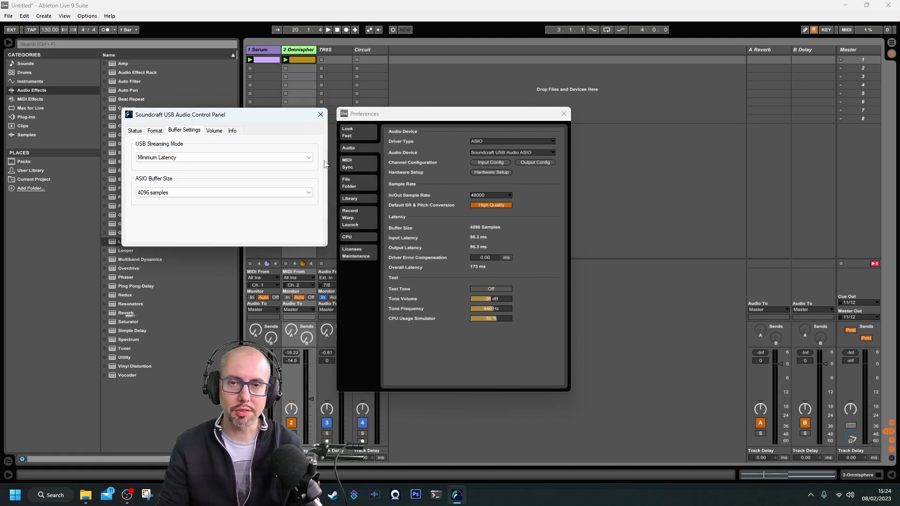
left_click(223, 193)
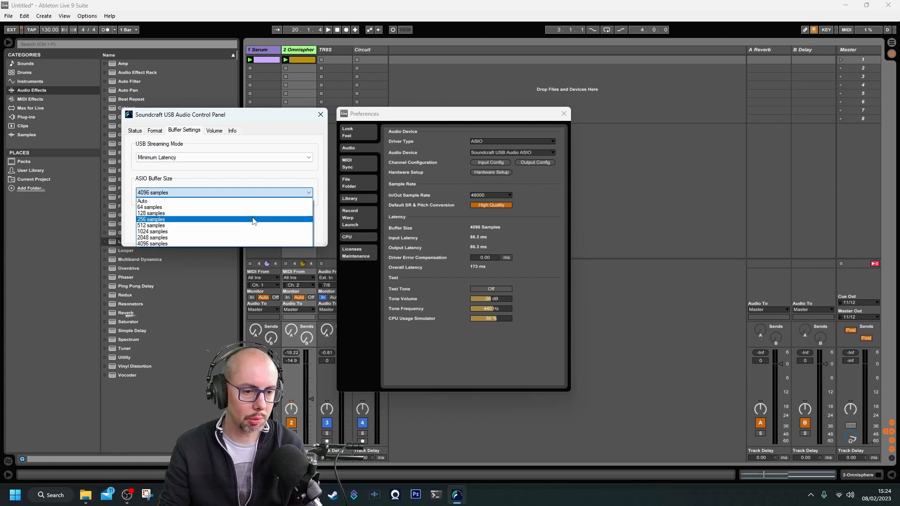
left_click(150, 214)
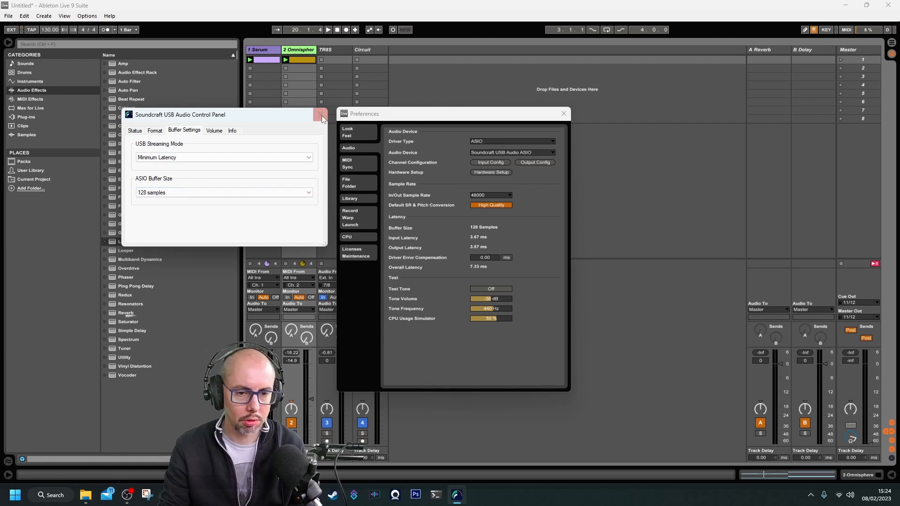
Close the Soundcraft USB Audio Control Panel.
left_click(321, 114)
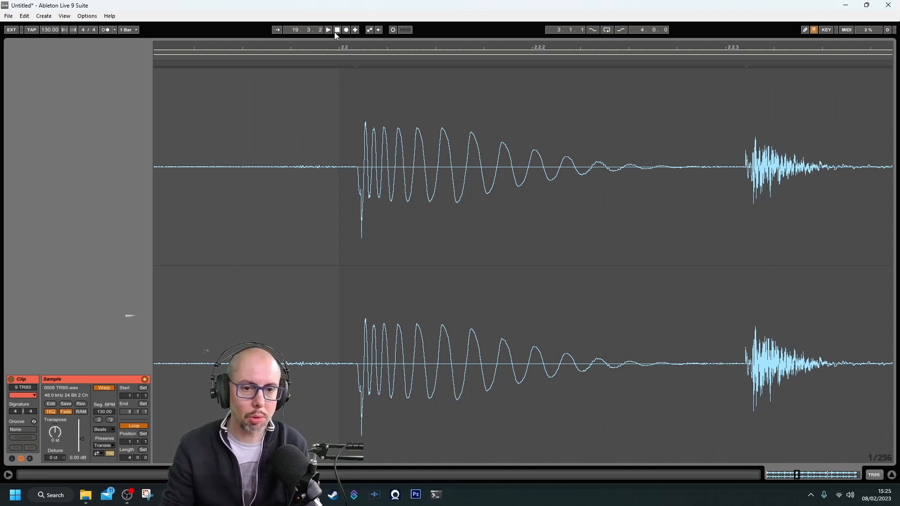
On the MIDI Sync preferences page, adjust the Circuit output's MIDI Clock Sync Delay.
left_click(95, 15)
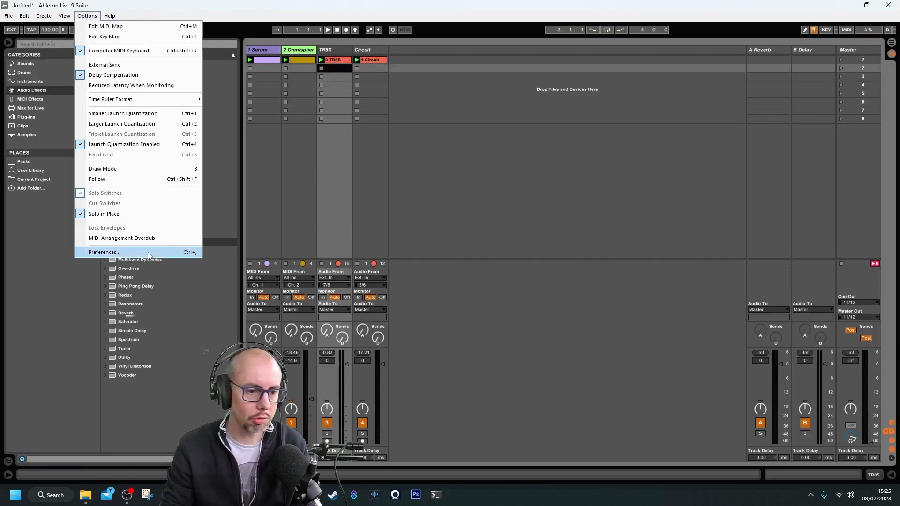
left_click(105, 252)
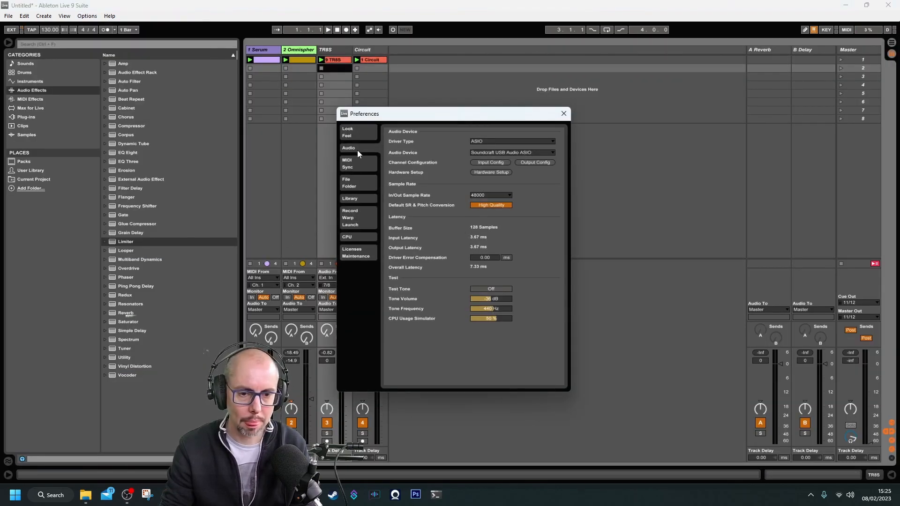
left_click(347, 160)
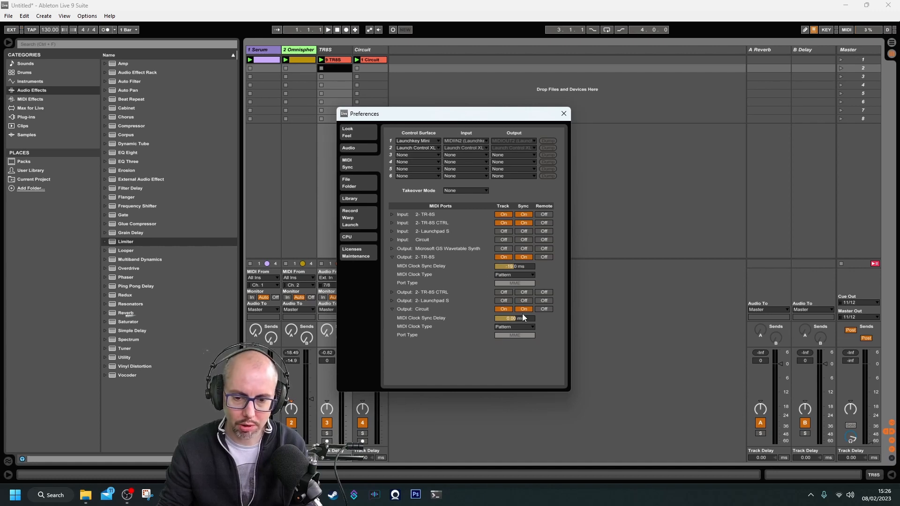
left_click(564, 114)
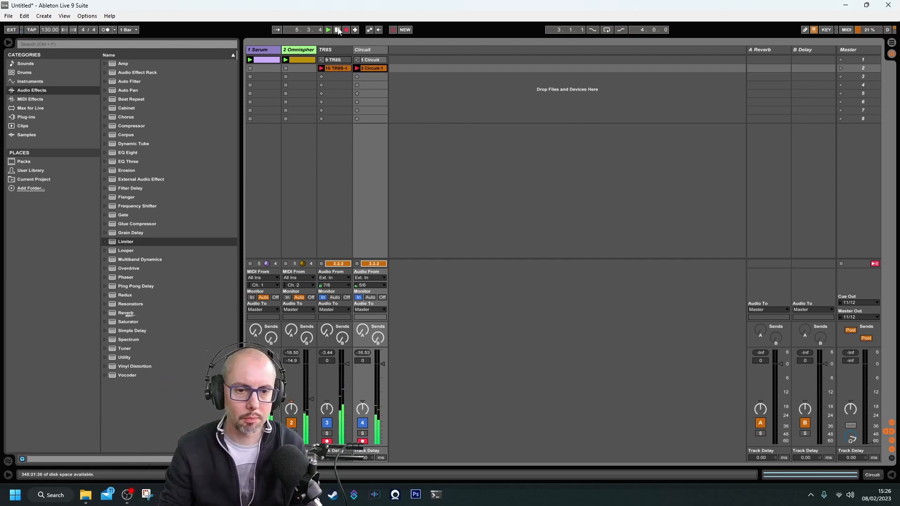
Stop the takes, recheck the MIDI Sync delay values in Preferences, then record a new take.
left_click(330, 30)
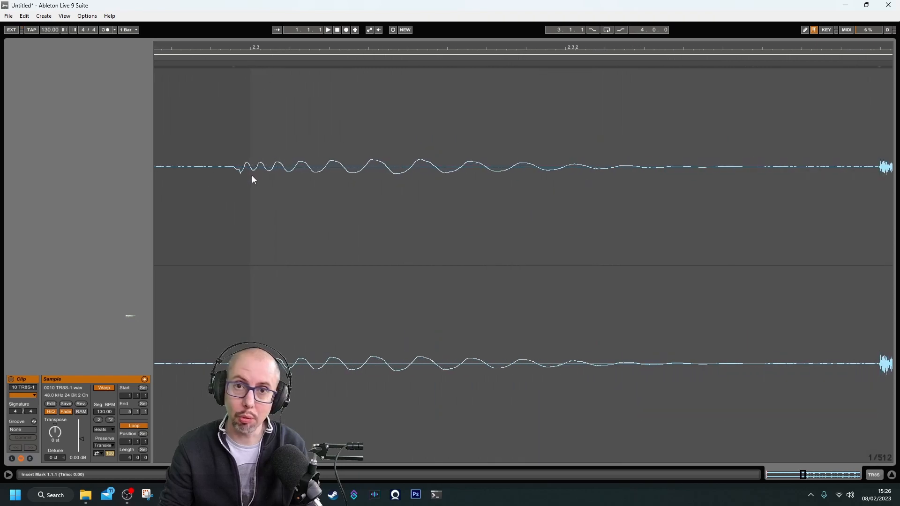
left_click(92, 15)
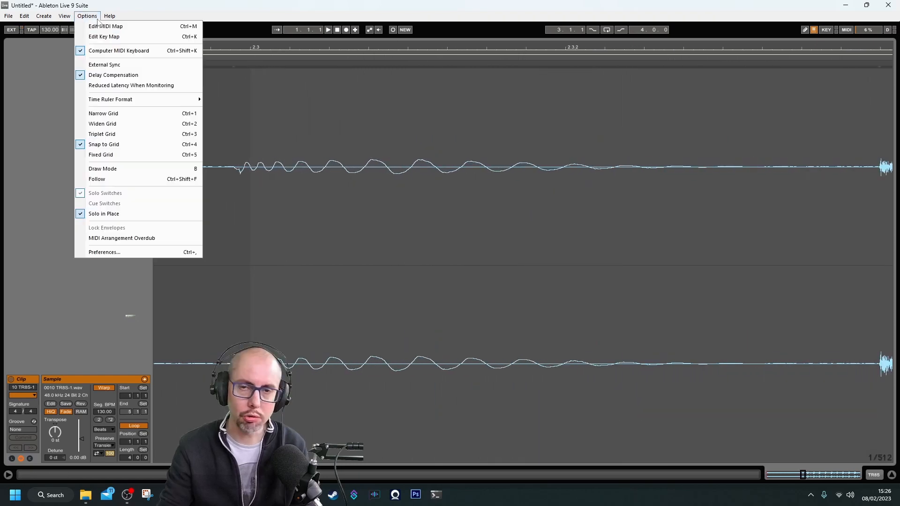
left_click(105, 252)
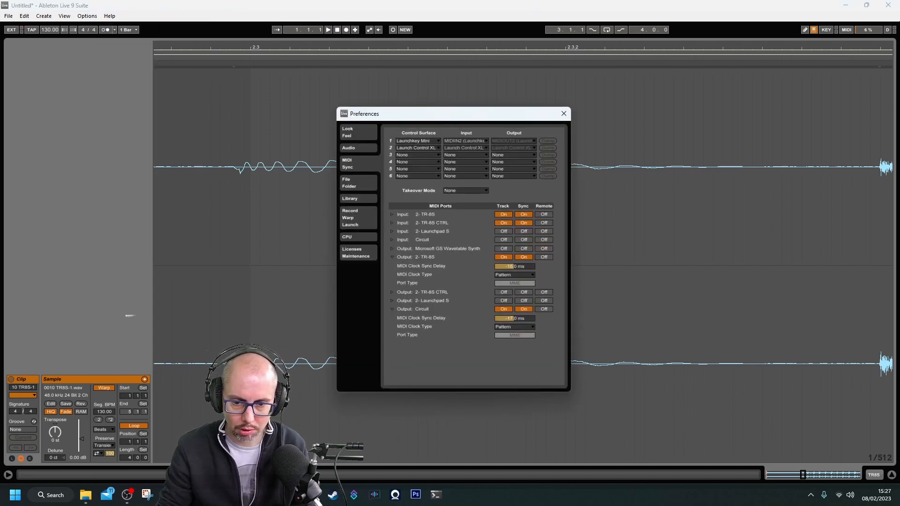
left_click(564, 113)
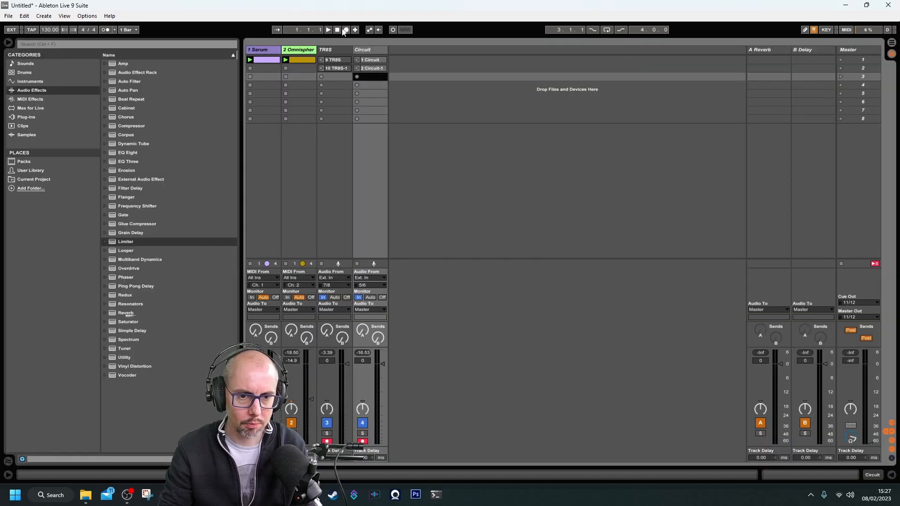
left_click(329, 29)
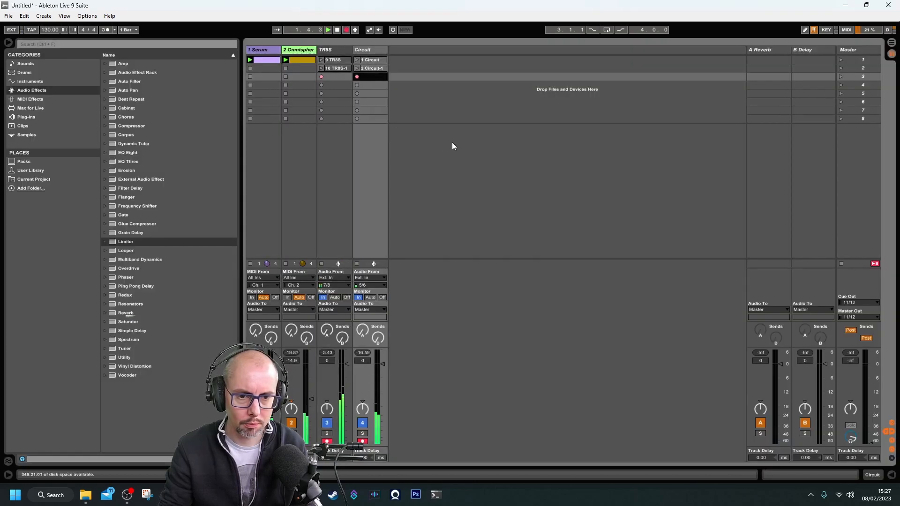